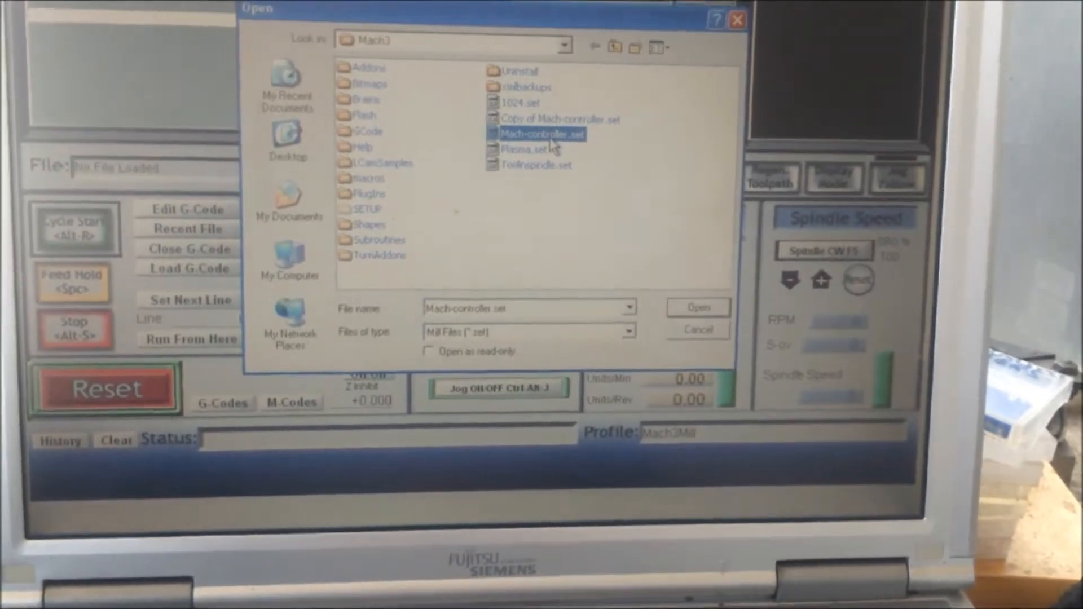
Load the Mach-controller.set profile from the Mach3 folder
click(697, 307)
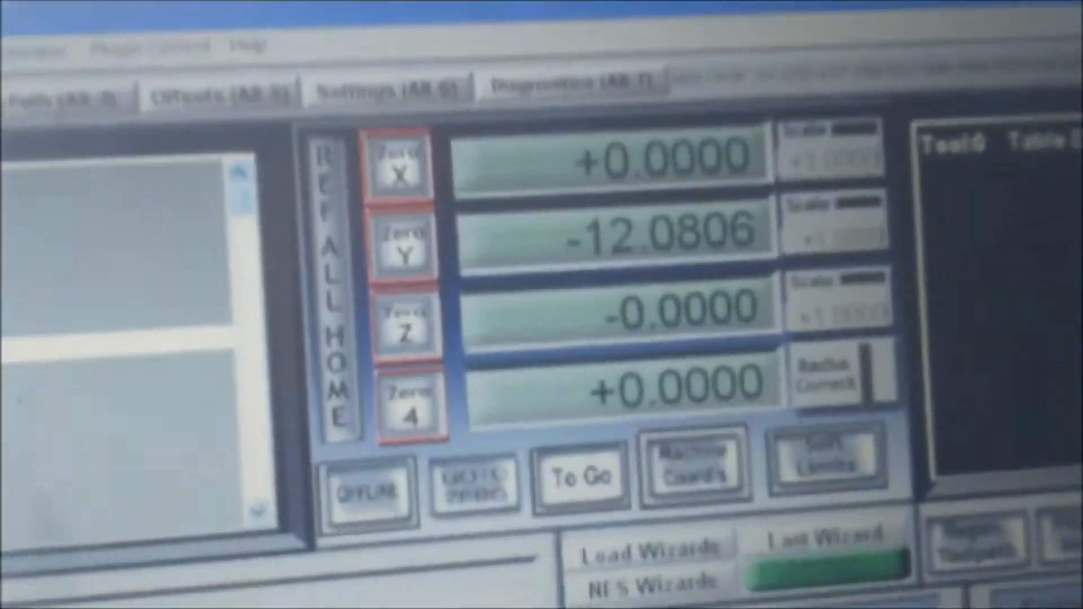
Zero the Y readout from -12.0806 so all four axes read zero
click(403, 246)
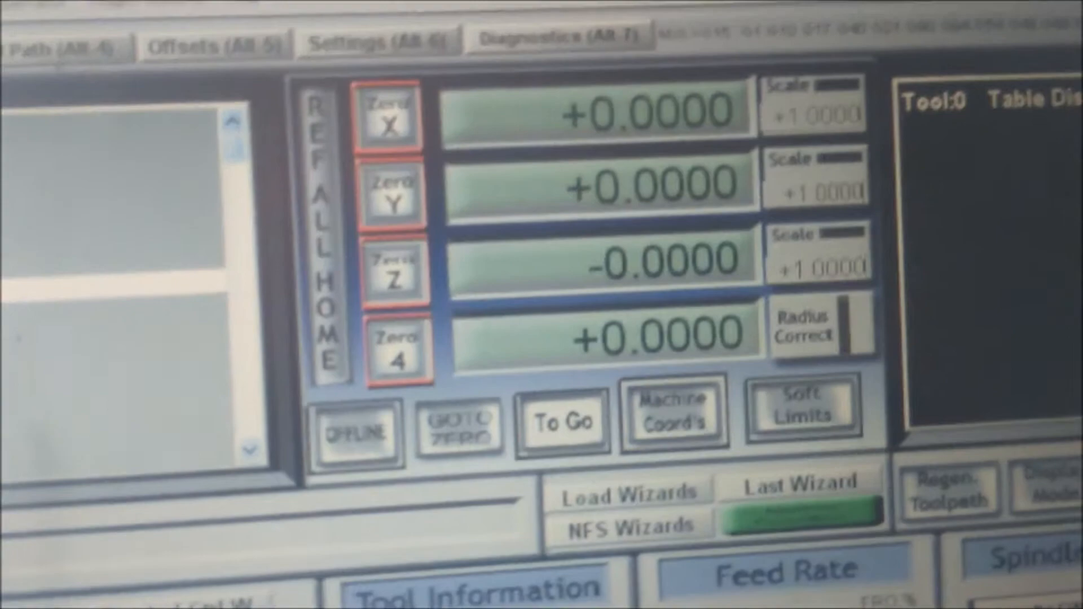